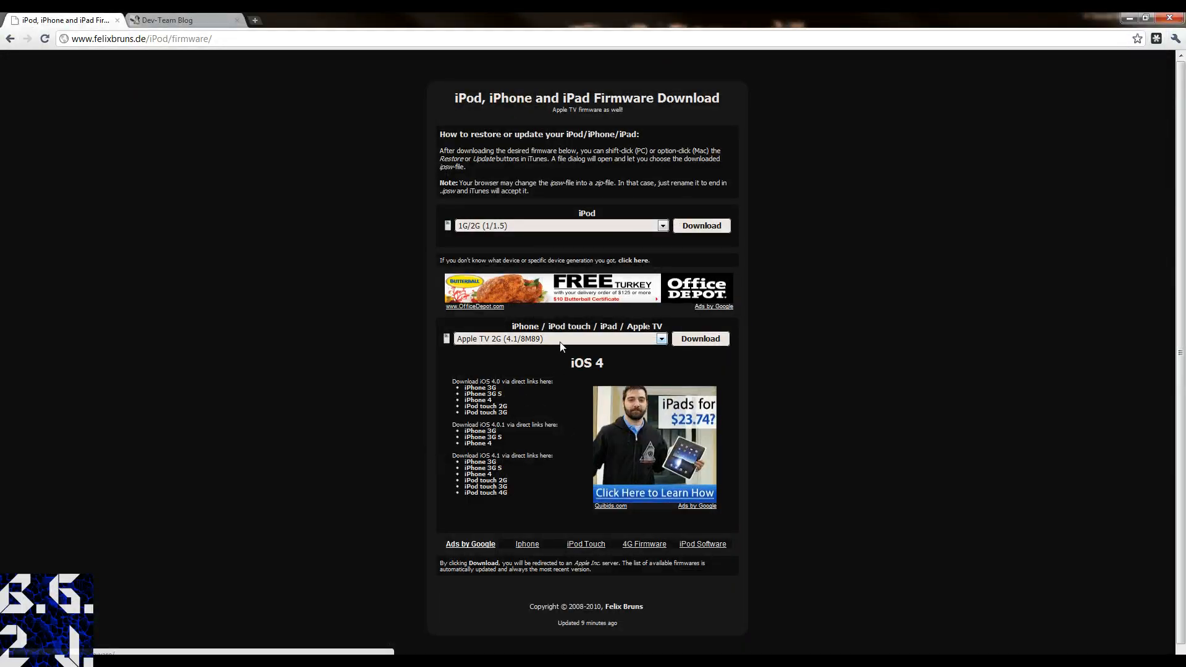
Pick iPhone 3G (2.1/5F136) from the device firmware list.
click(660, 338)
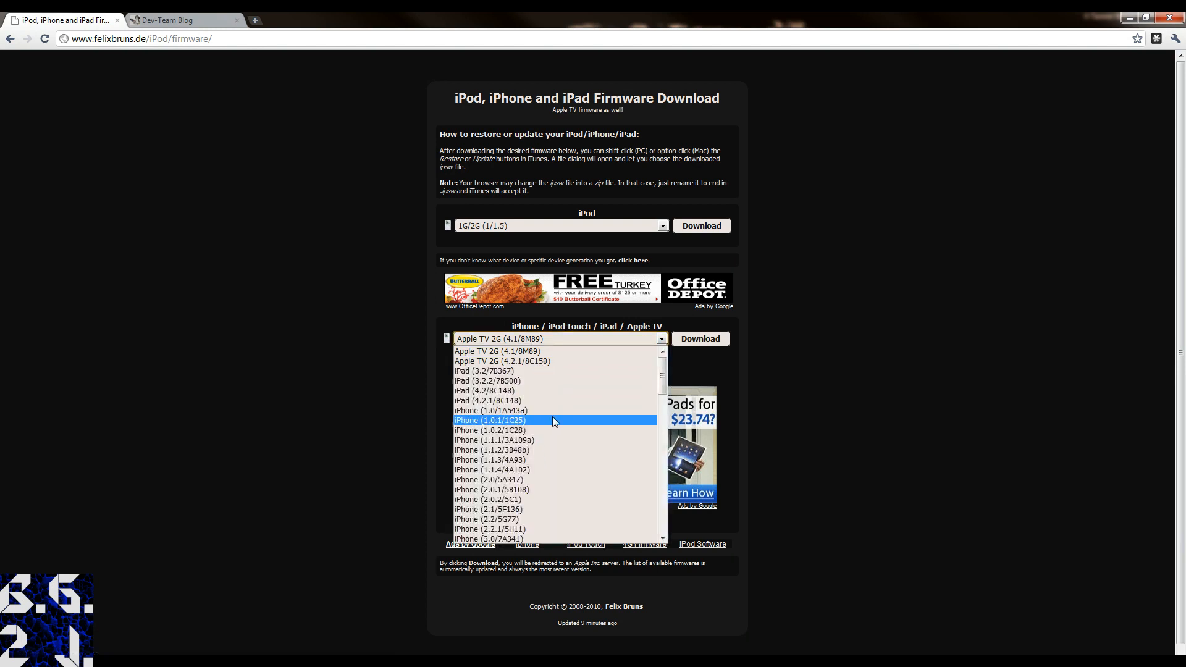
scroll(down, 3)
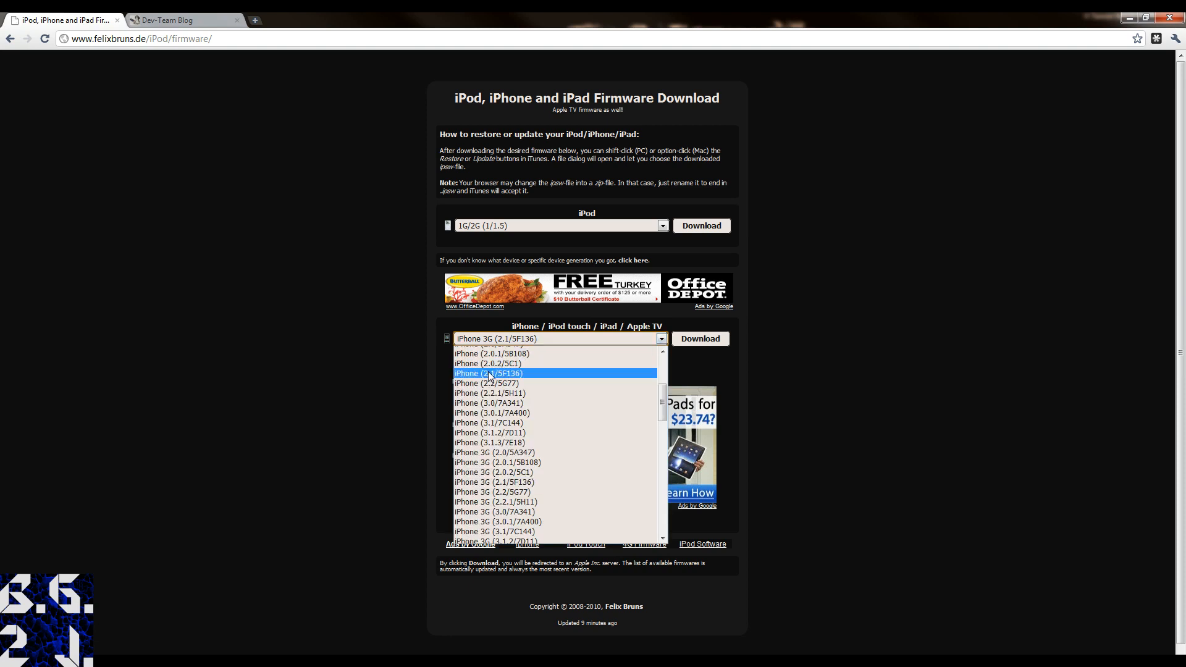
scroll(down, 3)
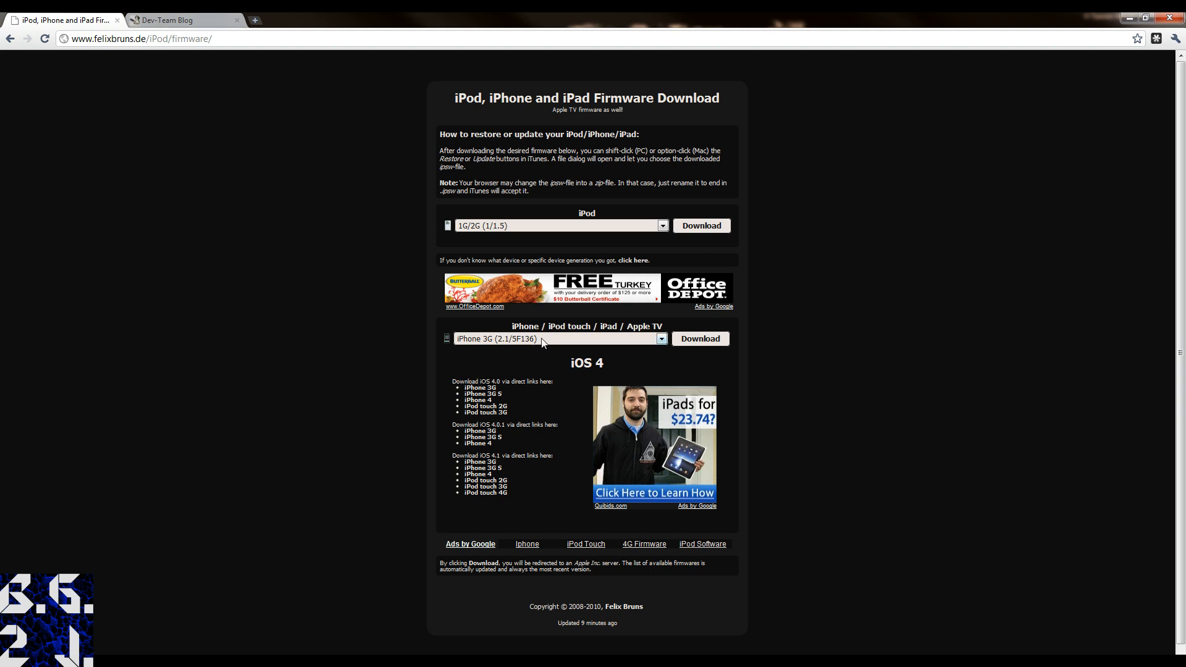
mouse_move(156, 19)
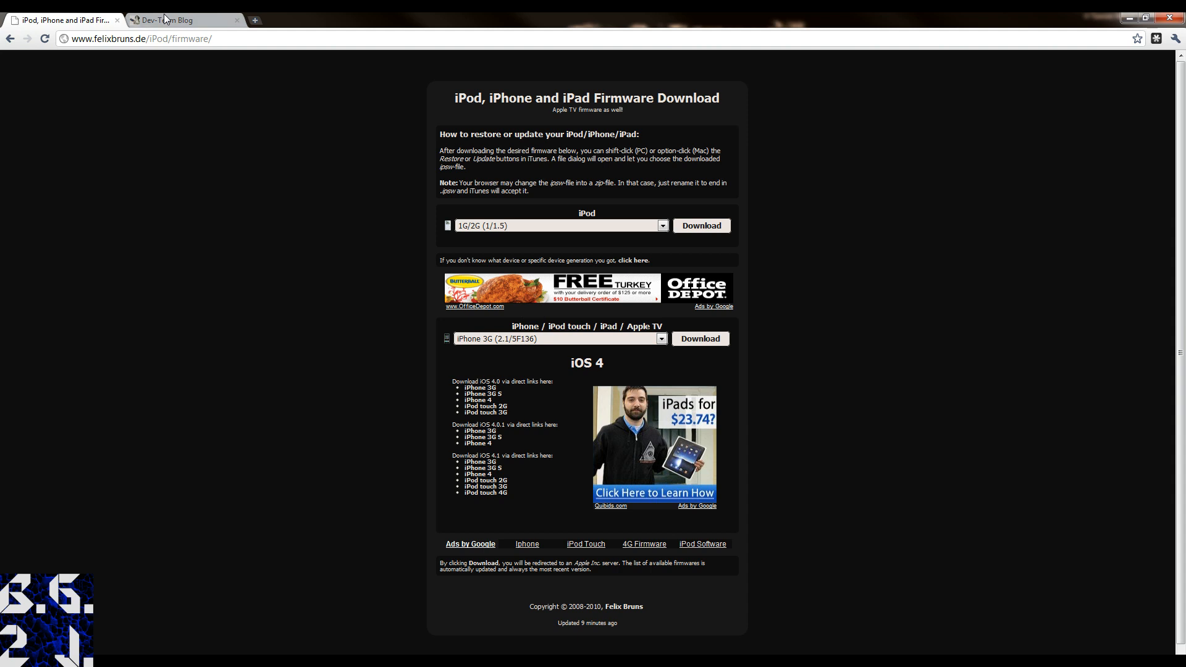
Show the redsn0w Mac and Windows mirror links in the Thanksgiving post.
click(182, 19)
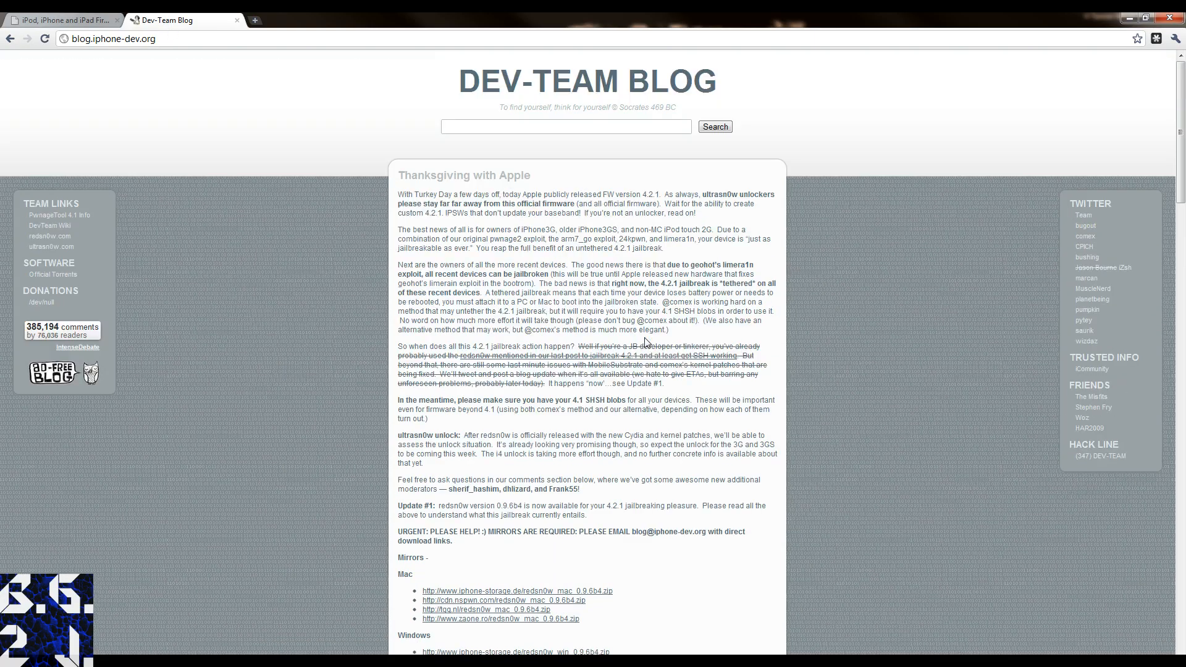
scroll(down, 3)
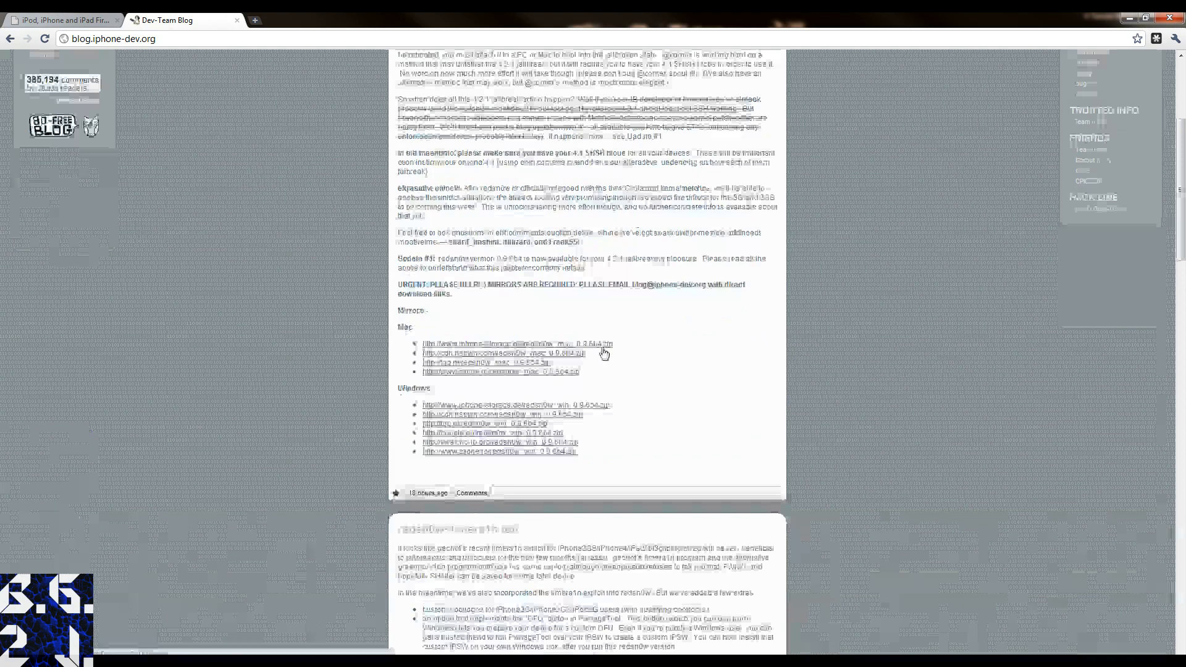
scroll(up, 3)
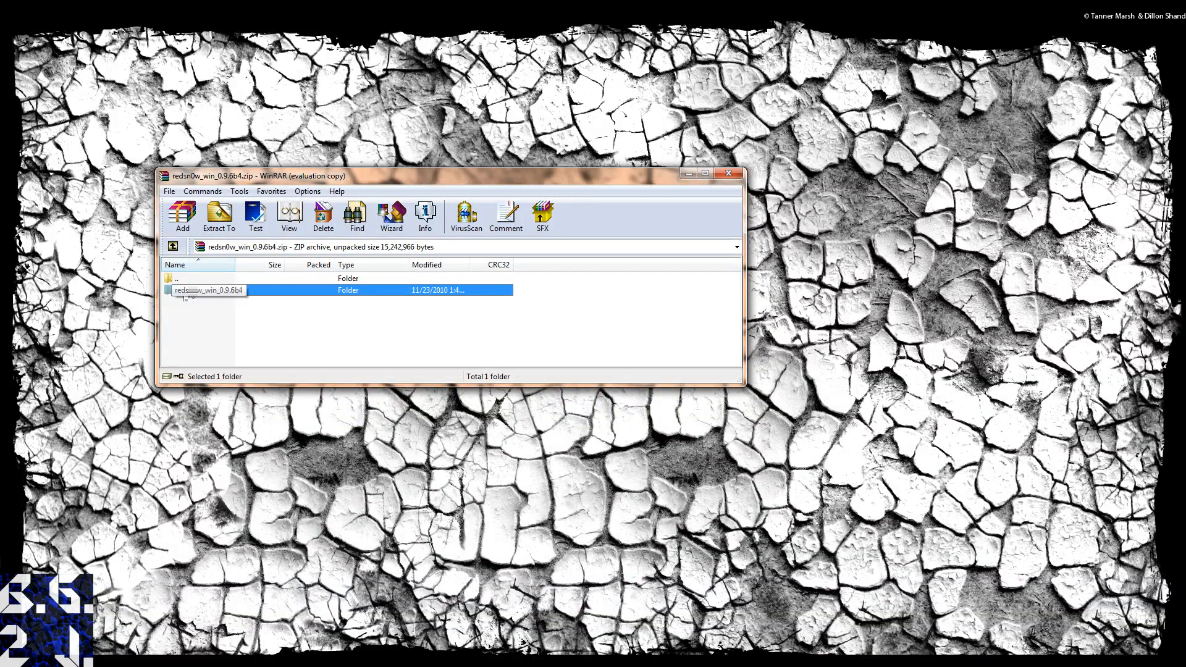
Show credits.txt, license.txt and README.txt inside the redsn0w_win_0.9.6b4 folder.
double_click(207, 289)
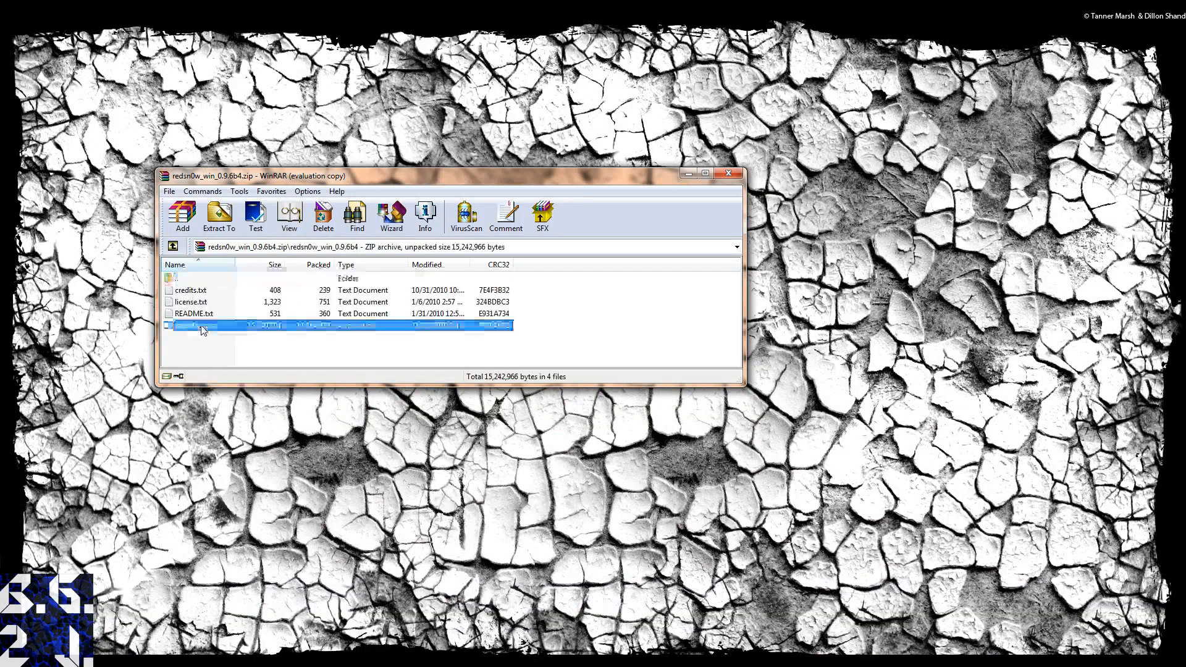